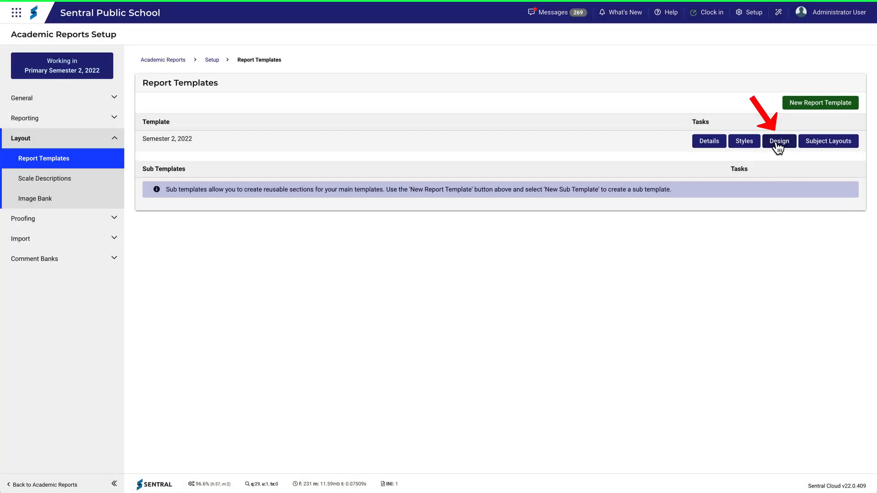
# Open the Design view of the Semester 2, 2022 report template and look down its layout
pyautogui.click(778, 141)
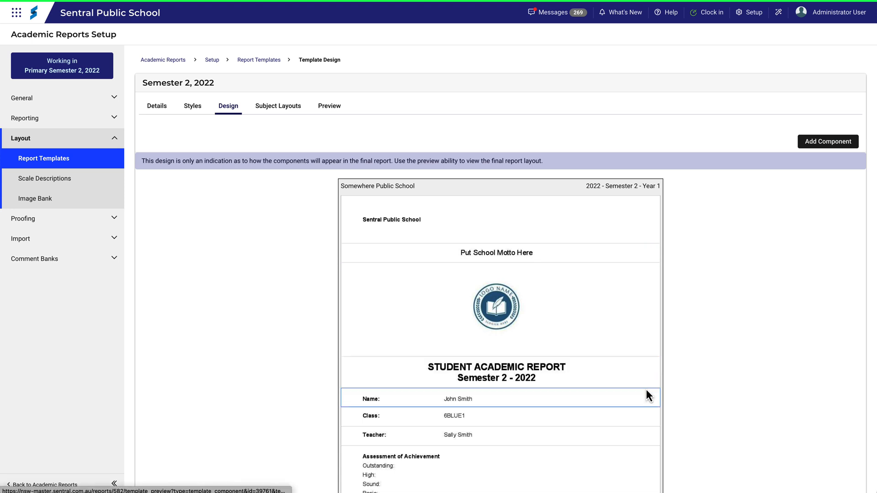
pyautogui.scroll(-3)
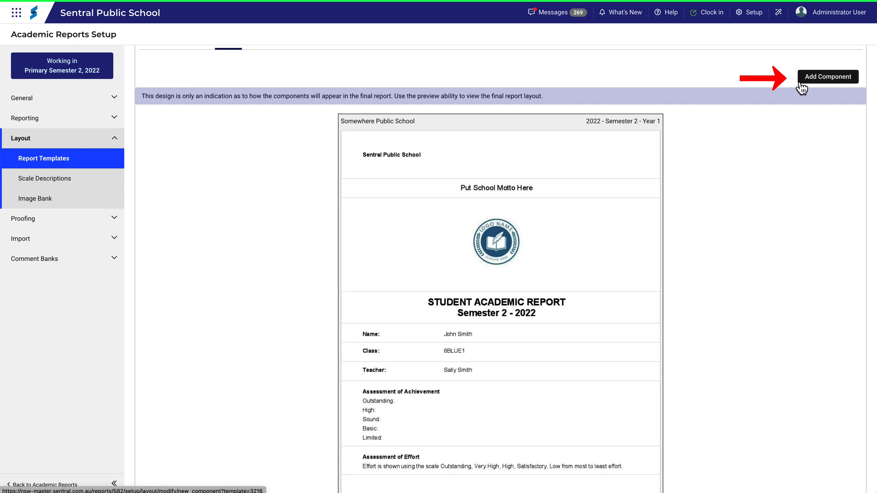
# Bring up the Add Component list and browse through the available components
pyautogui.click(828, 76)
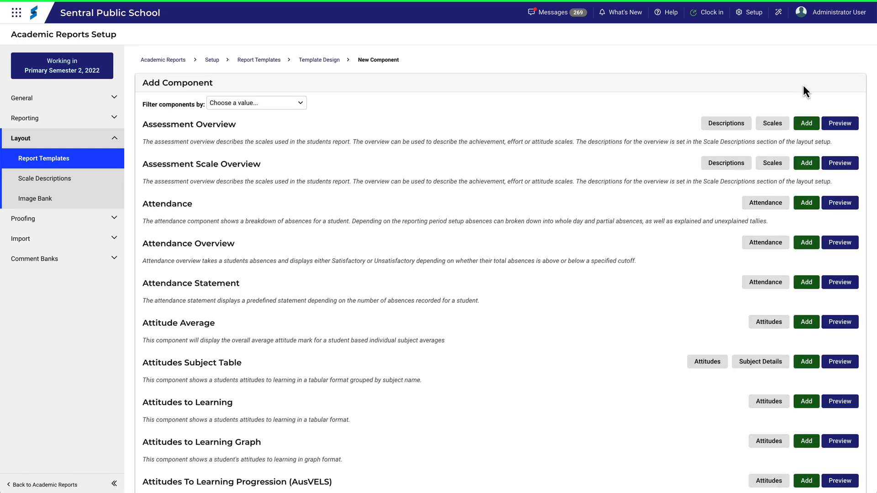
pyautogui.moveTo(870, 124)
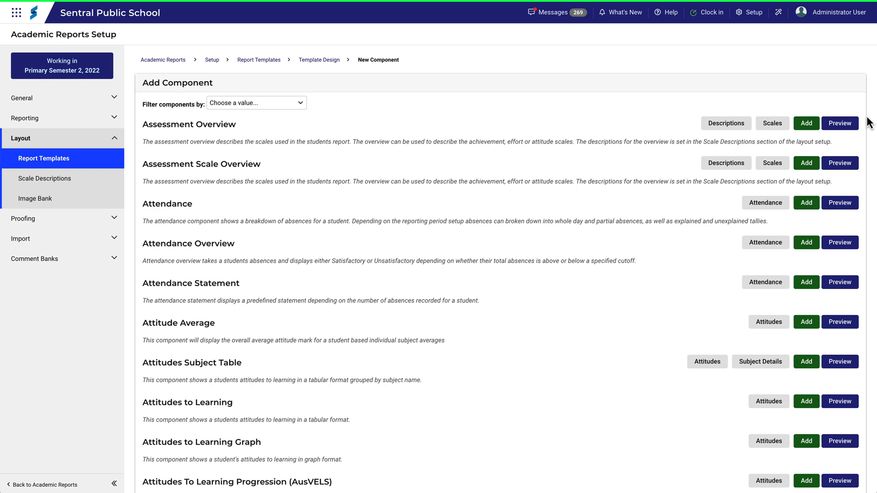
pyautogui.scroll(-3)
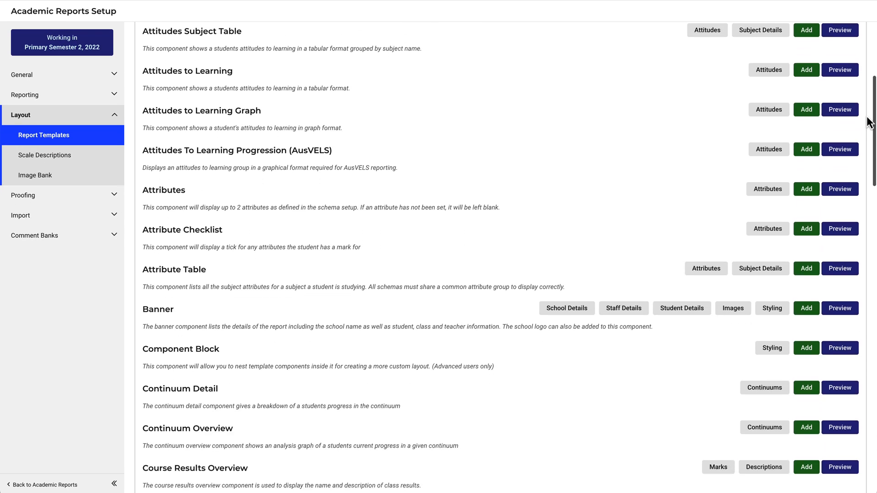
pyautogui.scroll(-3)
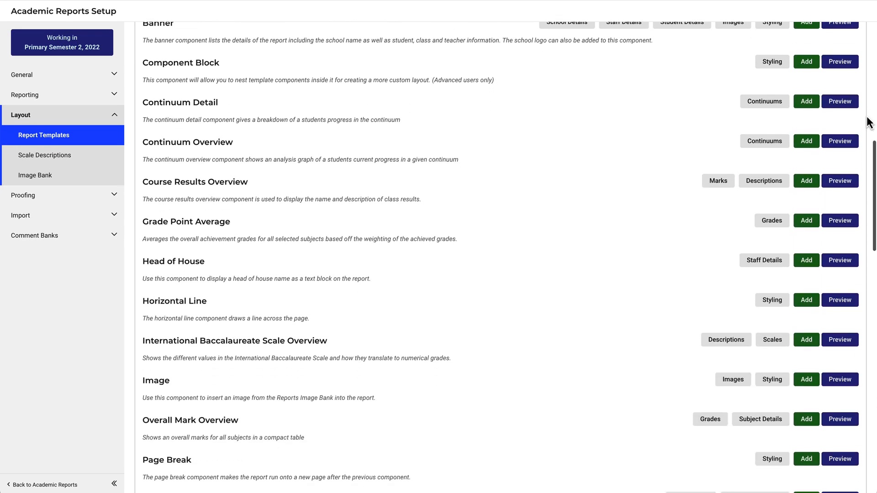
pyautogui.scroll(-3)
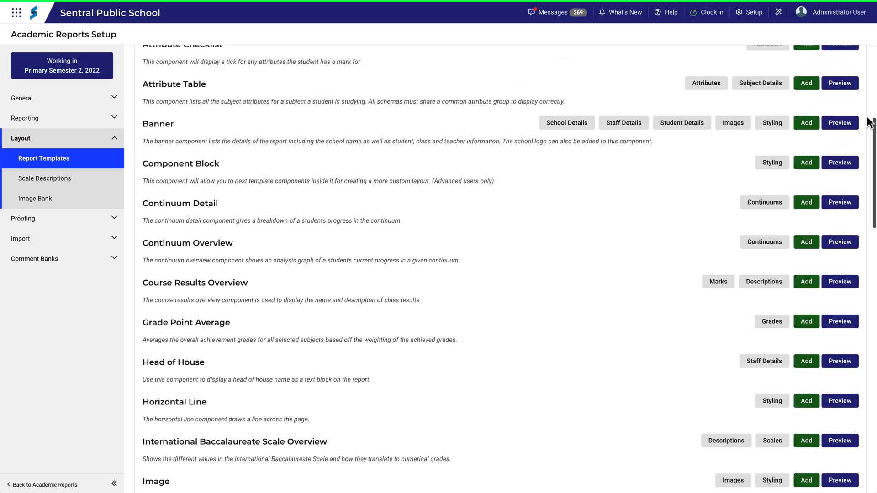
pyautogui.scroll(3)
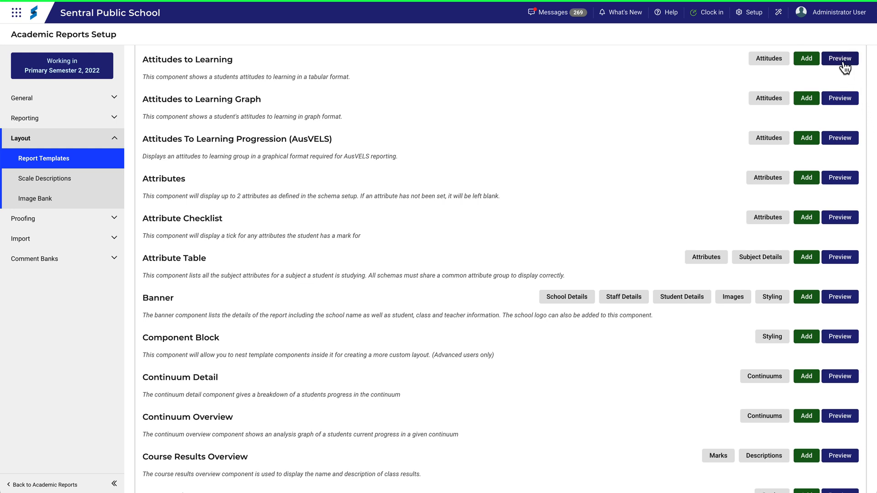
# Expand the example previews of the Attitudes to Learning and Page Break components
pyautogui.click(839, 58)
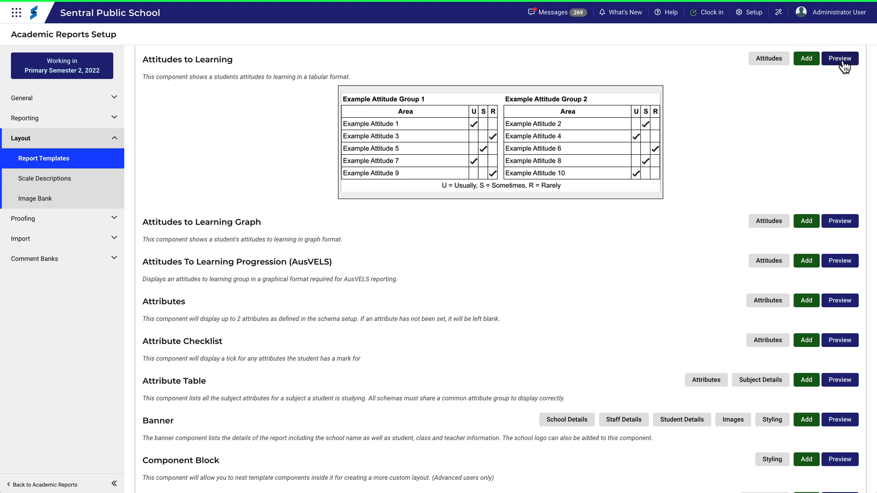
pyautogui.scroll(-3)
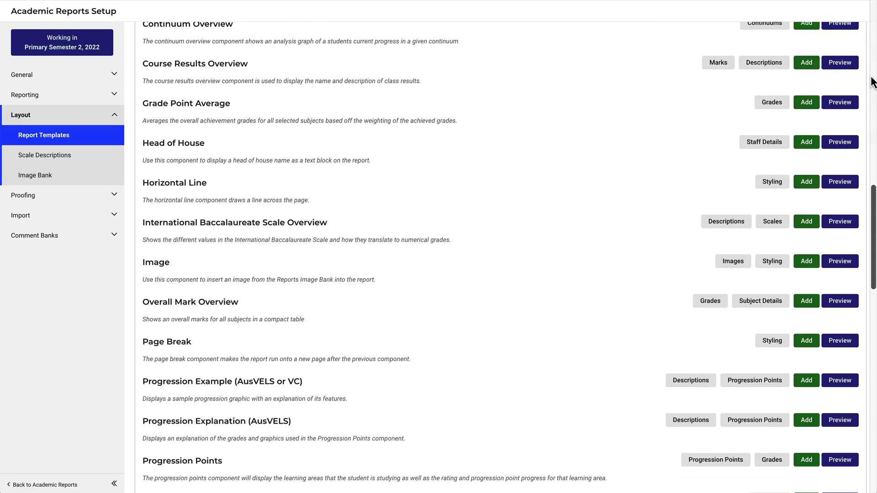
pyautogui.click(839, 260)
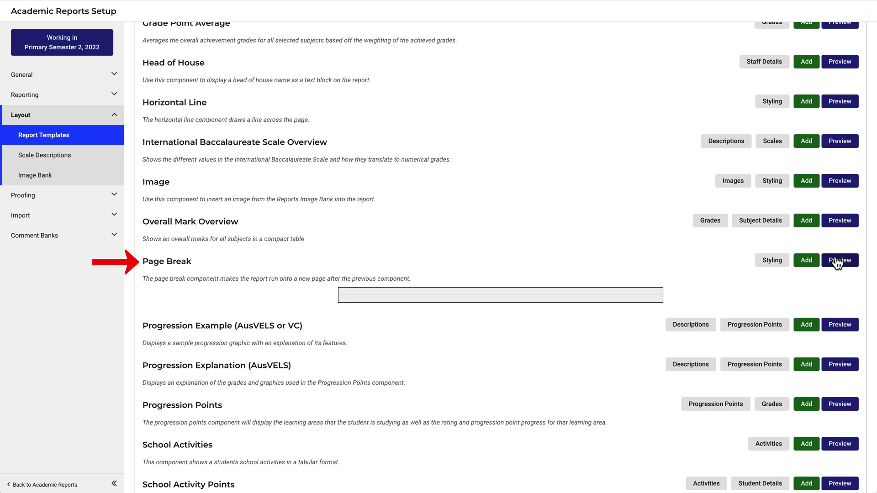
pyautogui.moveTo(871, 238)
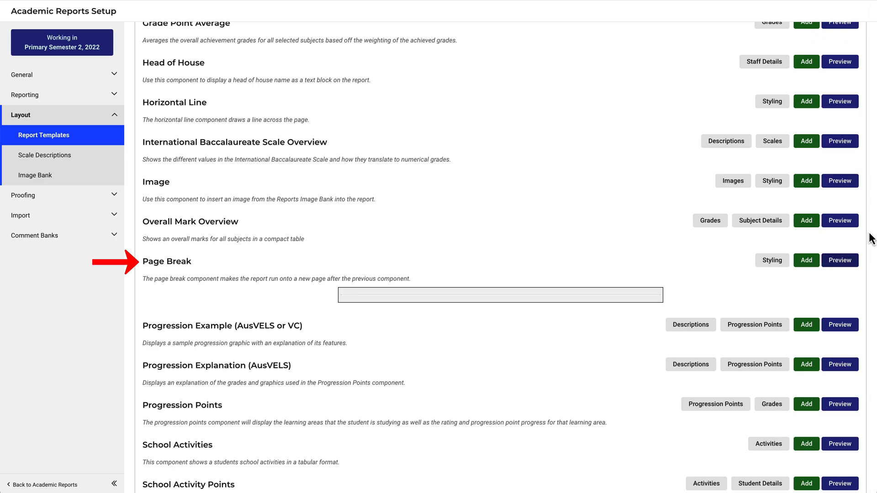
pyautogui.scroll(3)
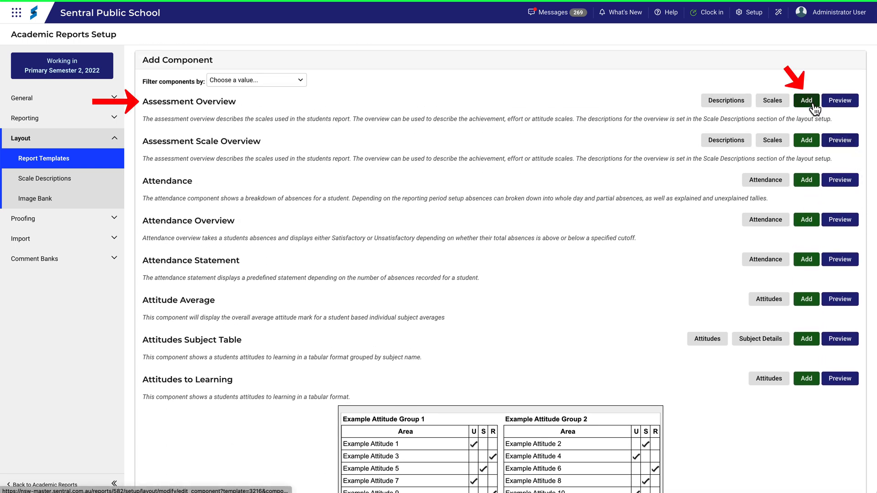
# Add an Assessment Overview component placed after the second AssessmentOverview, headed Assessment of Attitude
pyautogui.click(806, 100)
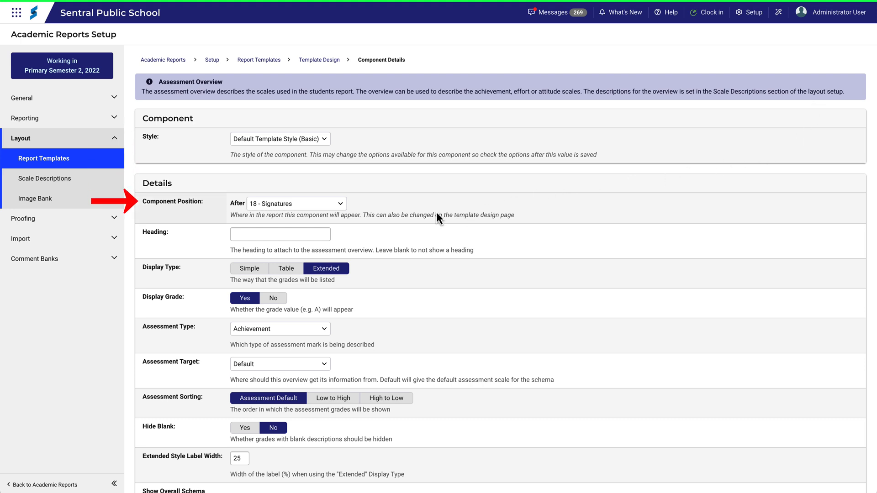
pyautogui.click(296, 204)
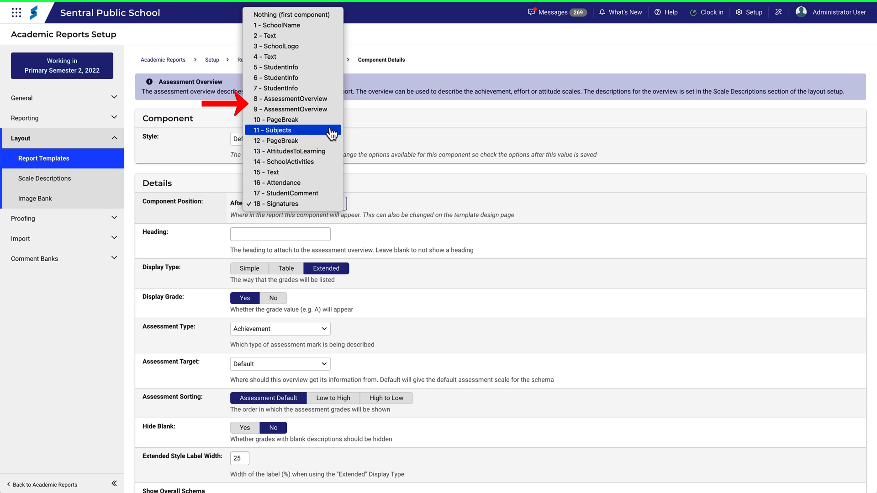
pyautogui.click(290, 109)
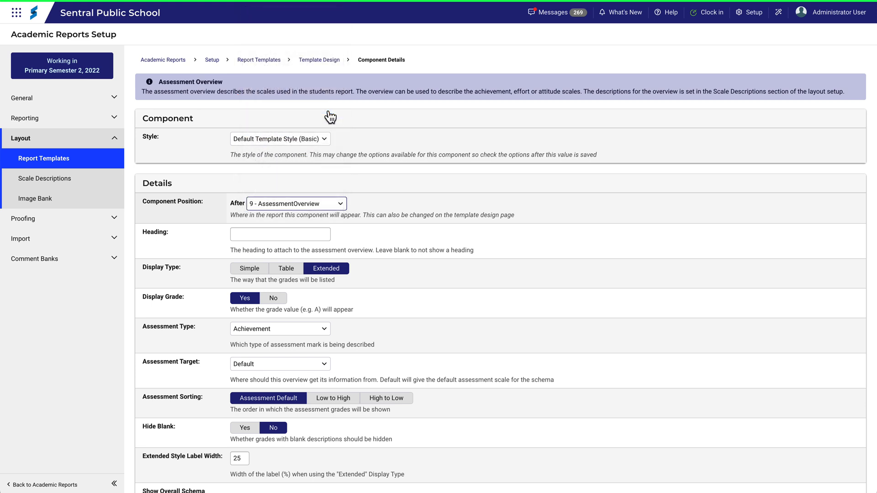
pyautogui.click(280, 234)
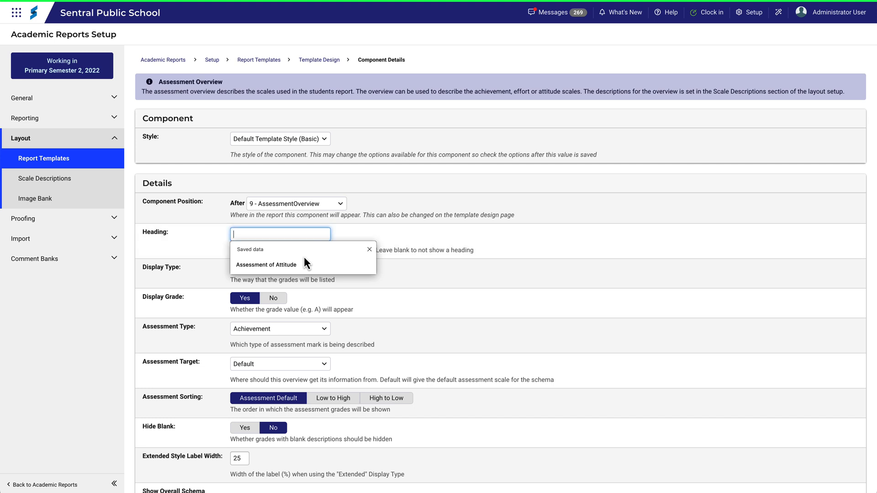
pyautogui.click(266, 265)
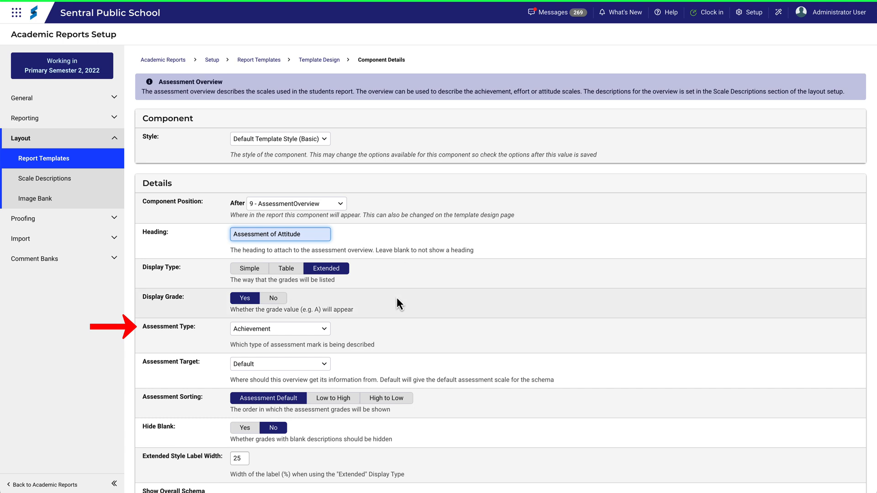
# Set the overview's assessment type to Attitude and save the component
pyautogui.click(280, 328)
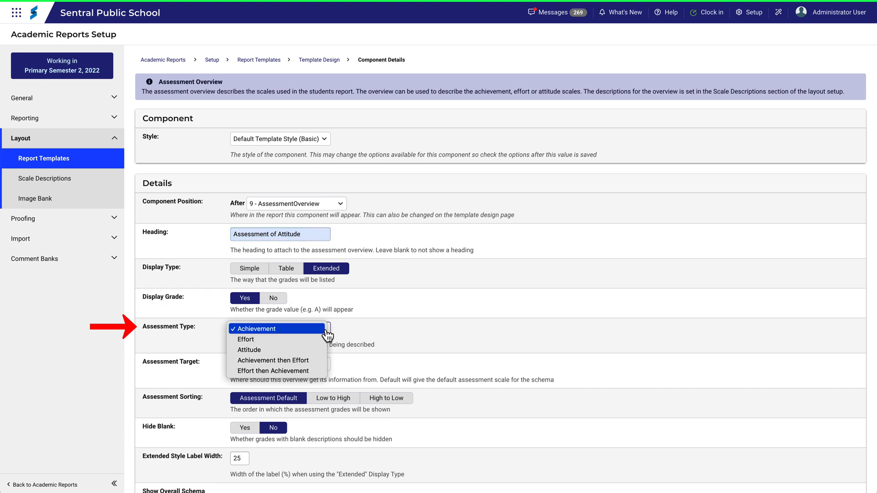
pyautogui.click(249, 350)
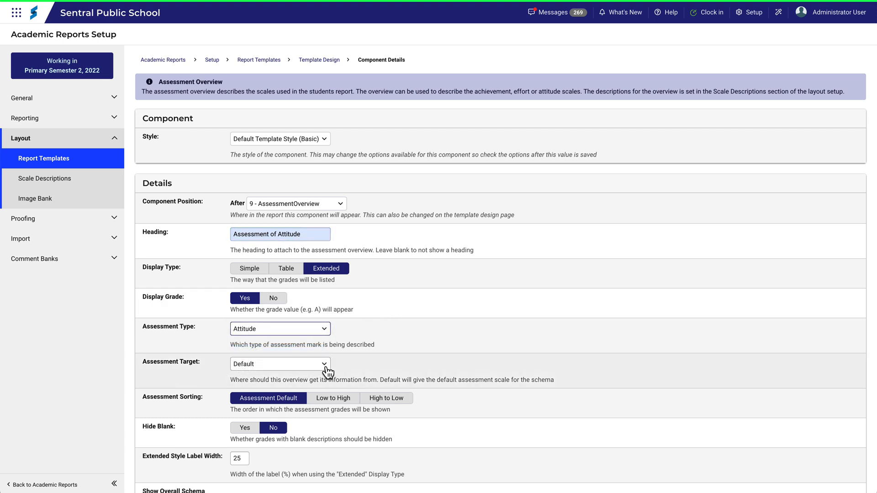
pyautogui.click(280, 364)
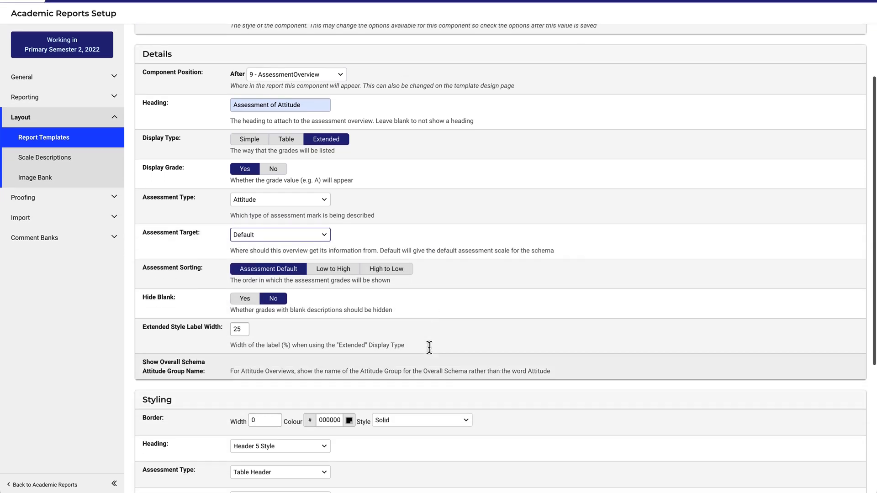
pyautogui.scroll(-3)
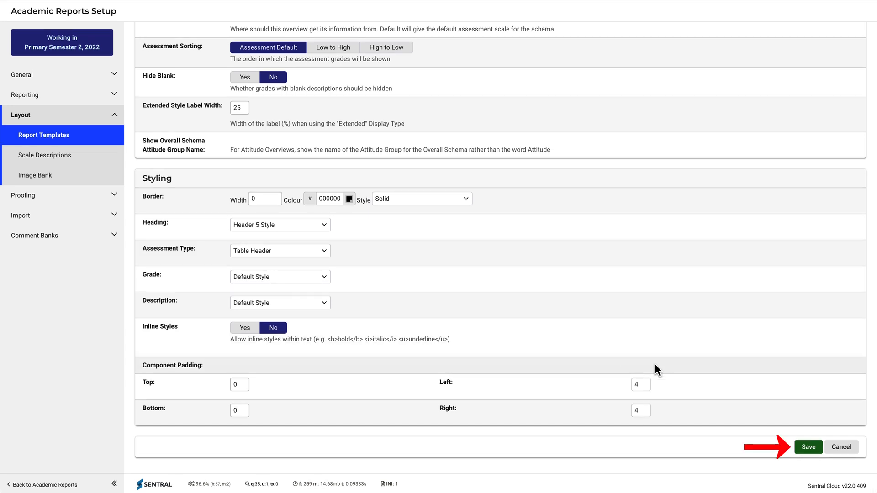
pyautogui.click(810, 447)
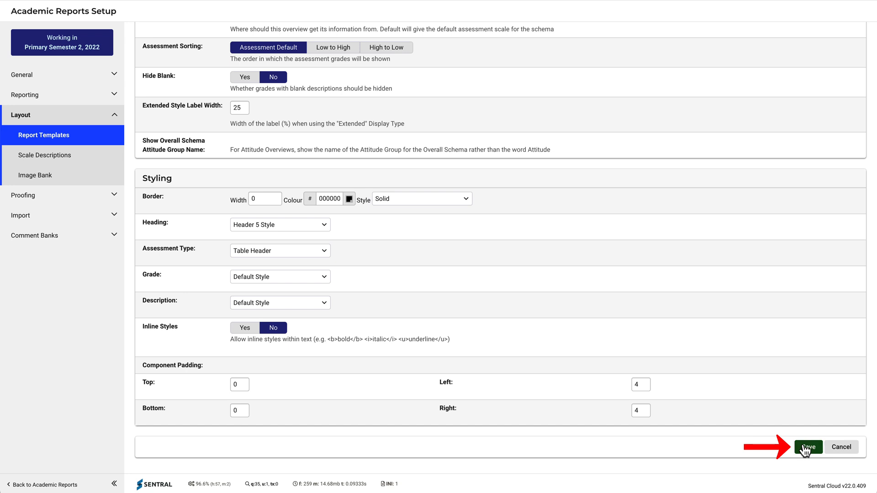
pyautogui.click(805, 447)
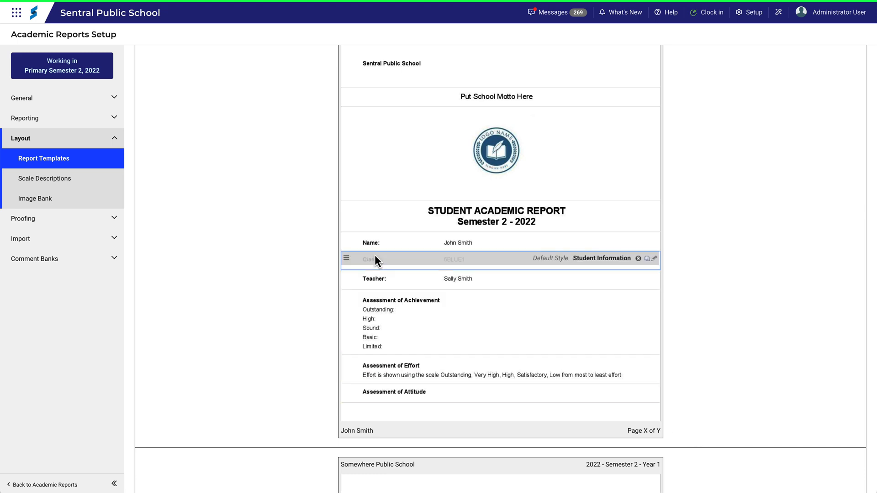
# Expand the Reporting setup section in the left sidebar
pyautogui.click(25, 118)
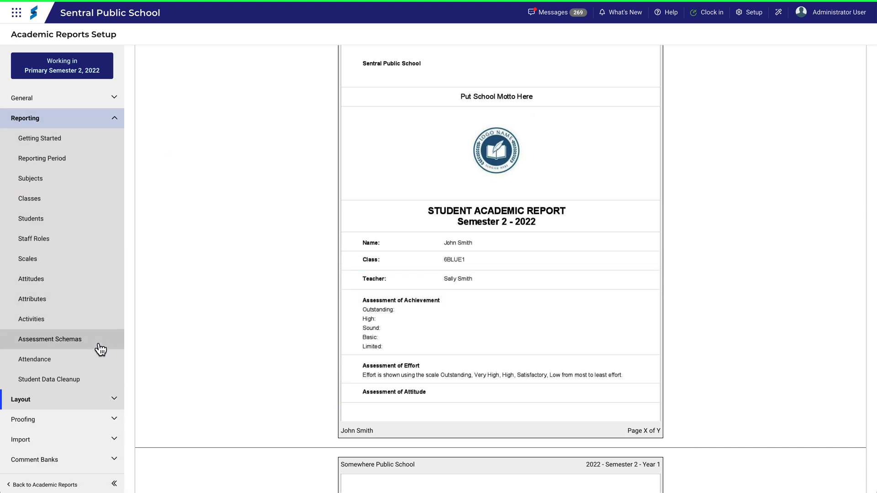
# Go to Assessment Schemas and open the Stage 3 schema for editing
pyautogui.click(49, 339)
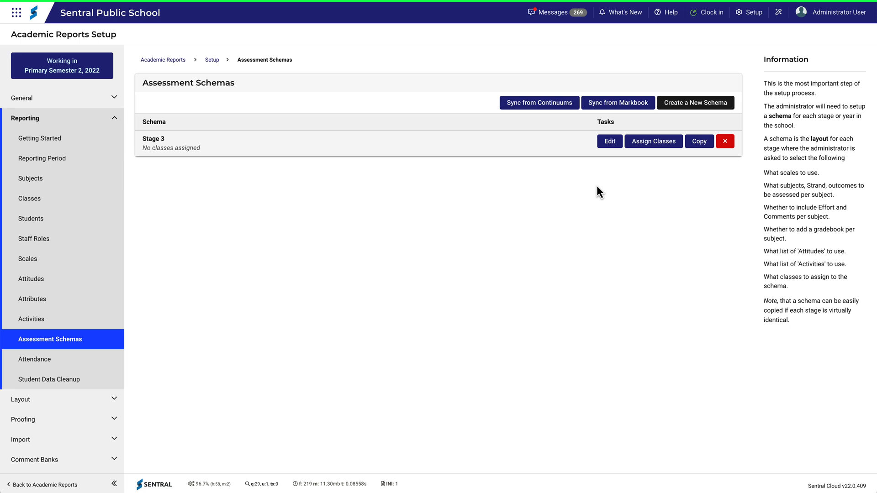
pyautogui.moveTo(610, 148)
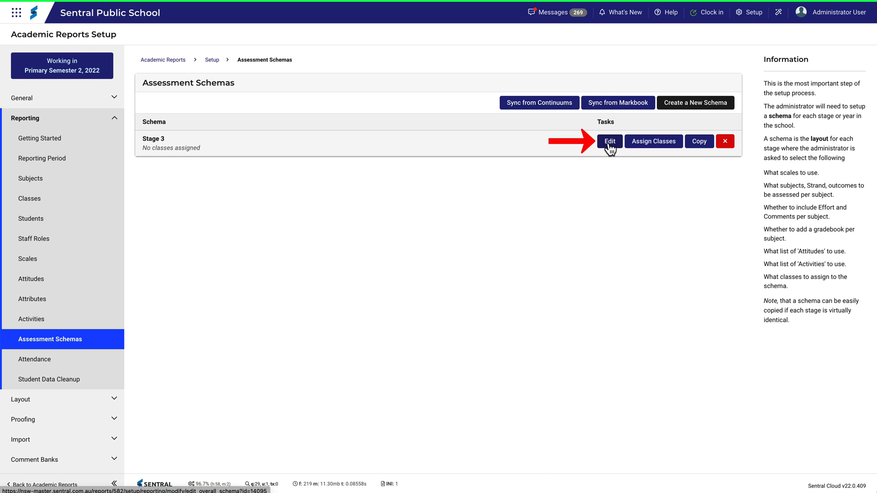
pyautogui.click(609, 141)
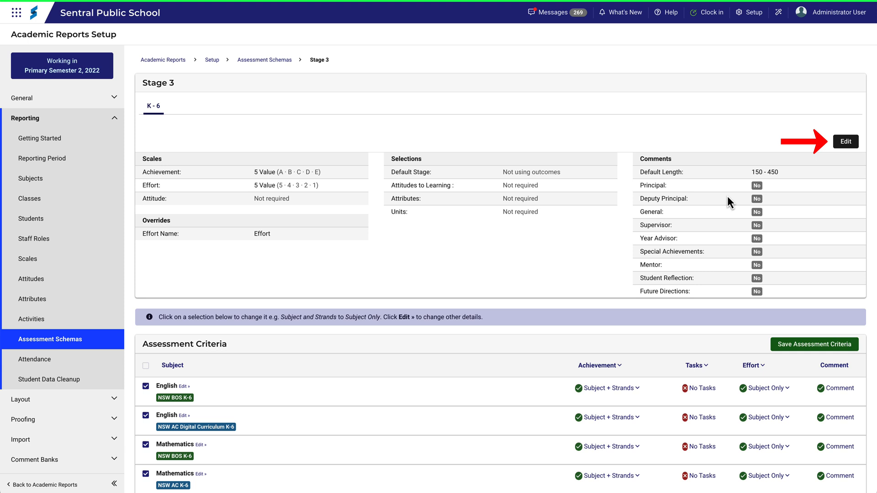
# Set Stage 3's attitude scale to 3 Value (U · S · R) with the Attitudes to Learning list, and save
pyautogui.click(846, 141)
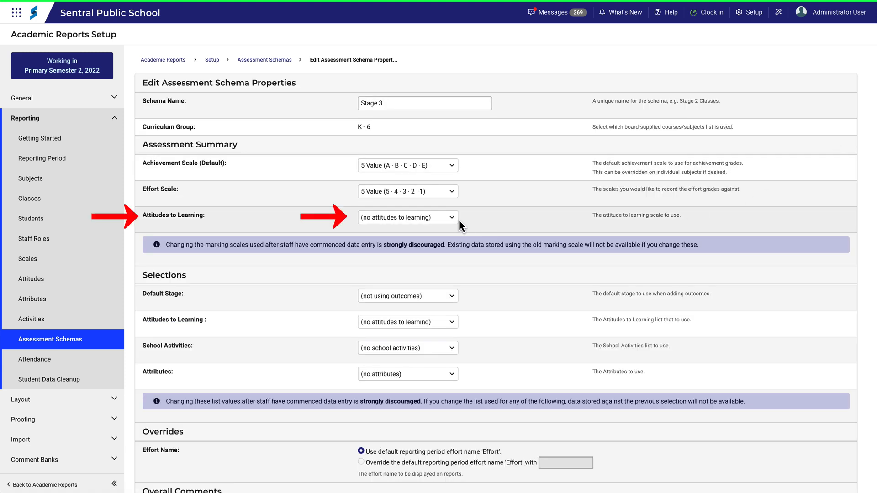
pyautogui.click(408, 218)
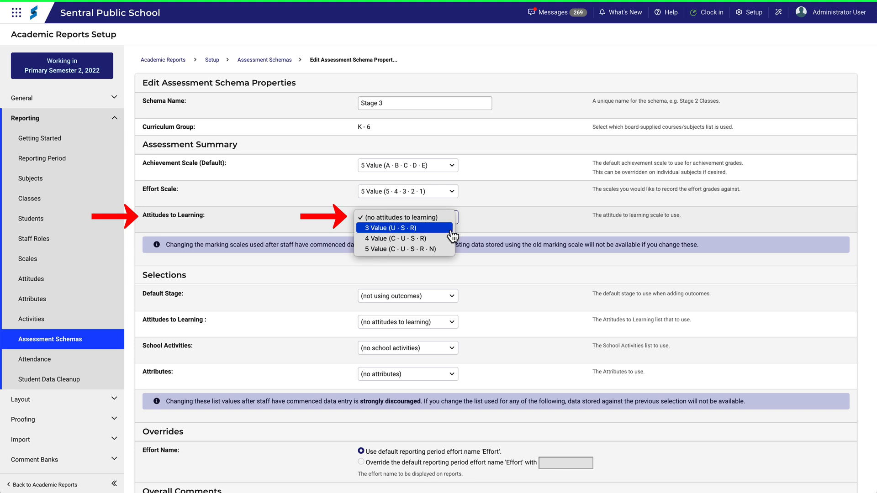
pyautogui.click(397, 228)
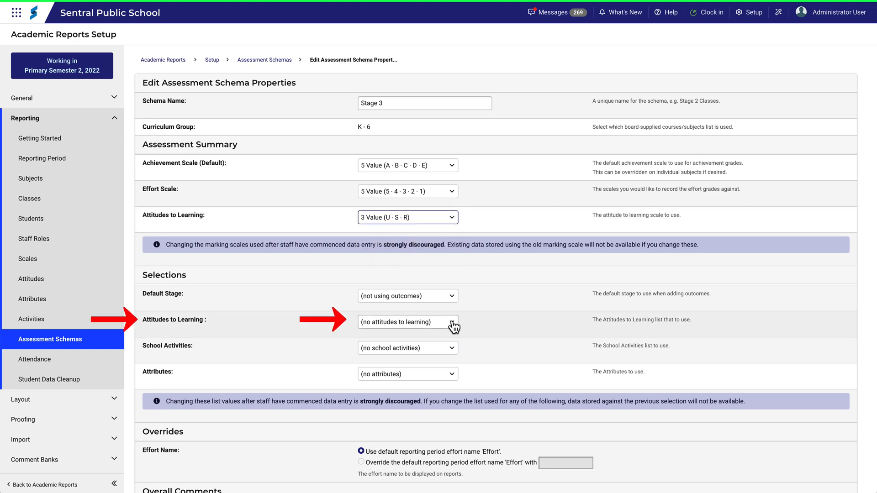
pyautogui.click(407, 322)
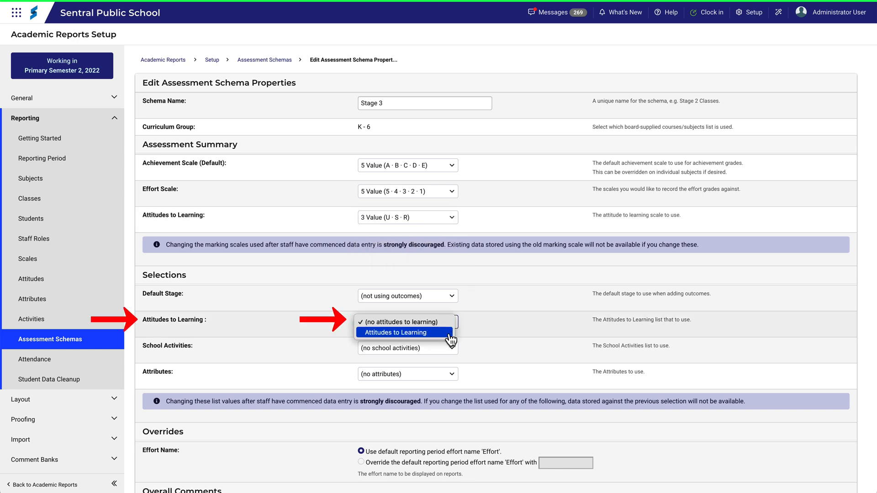
pyautogui.click(395, 333)
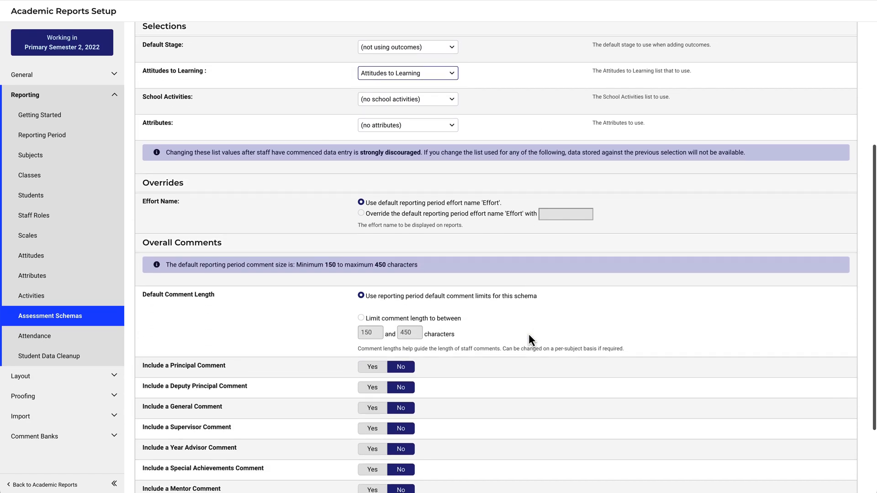
pyautogui.scroll(-3)
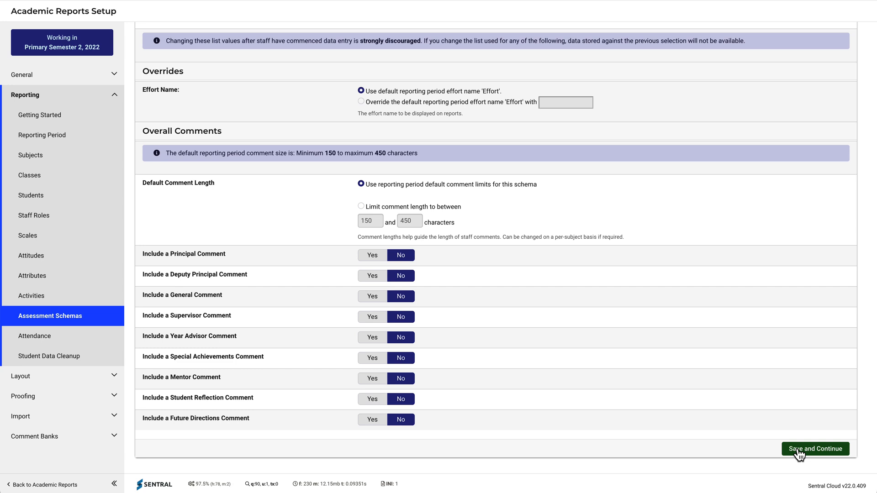
pyautogui.click(815, 448)
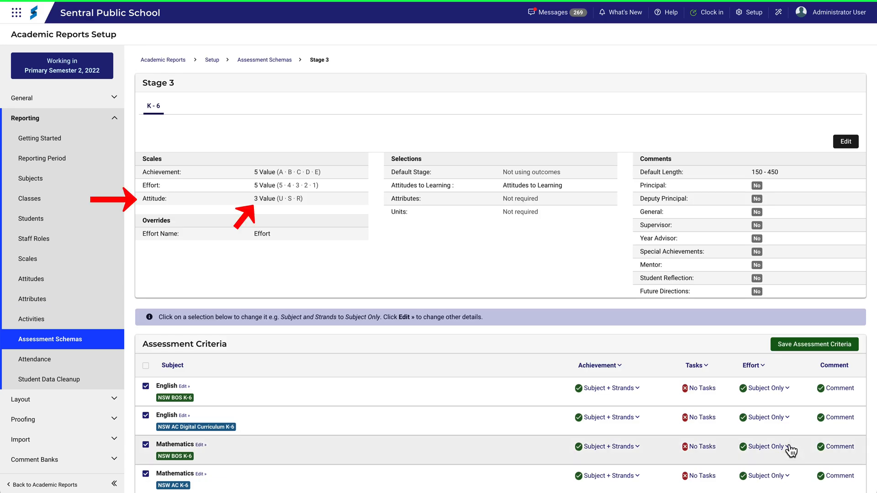
pyautogui.moveTo(113, 406)
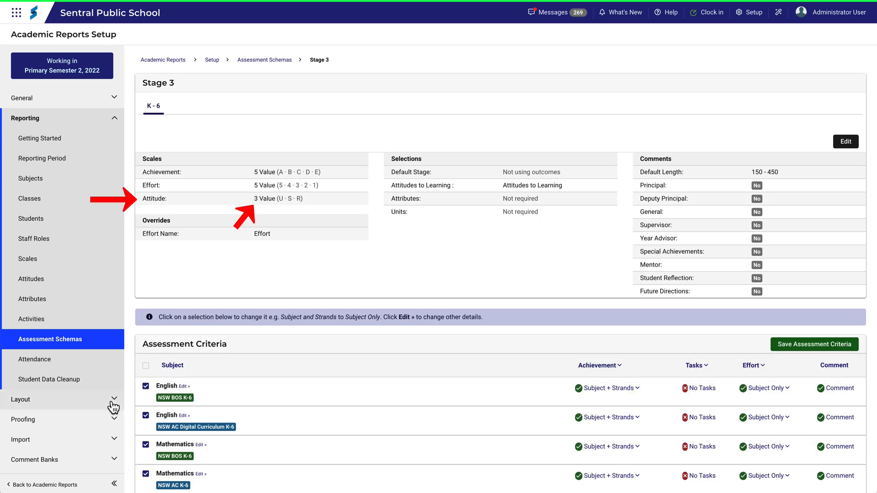
pyautogui.click(18, 400)
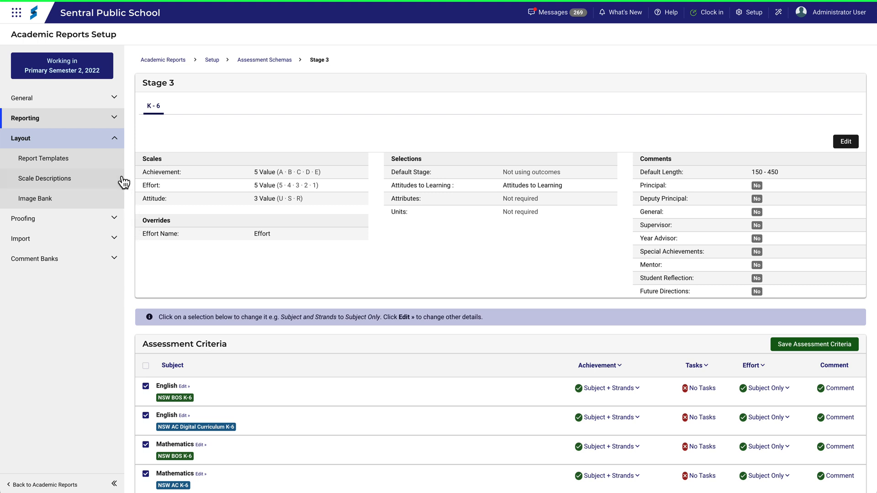
# Return via Report Templates to the Semester 2, 2022 template's design view
pyautogui.click(43, 158)
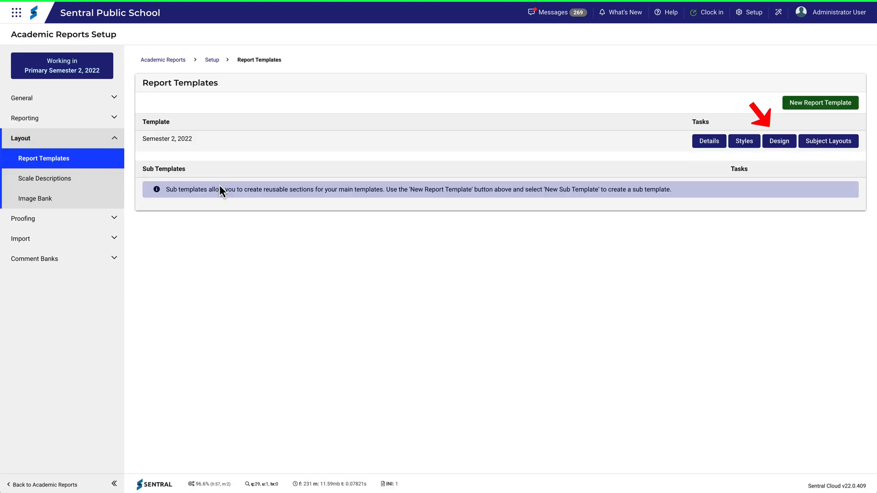
pyautogui.click(779, 140)
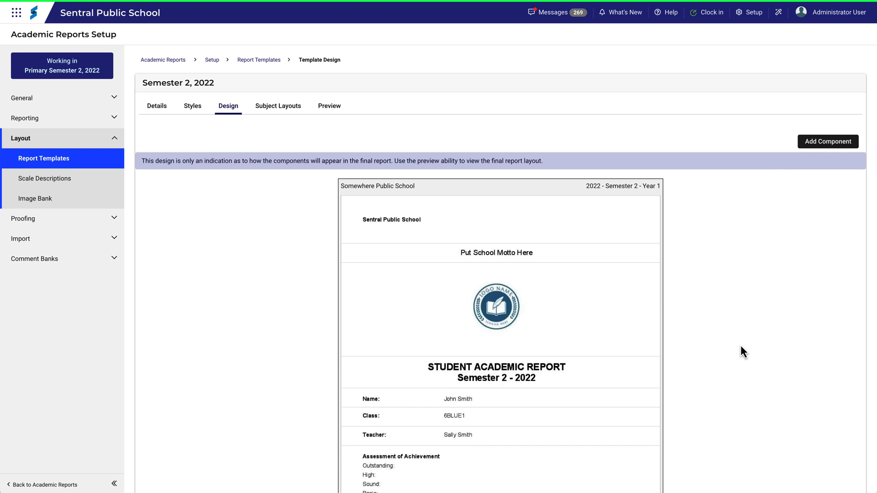
pyautogui.scroll(-3)
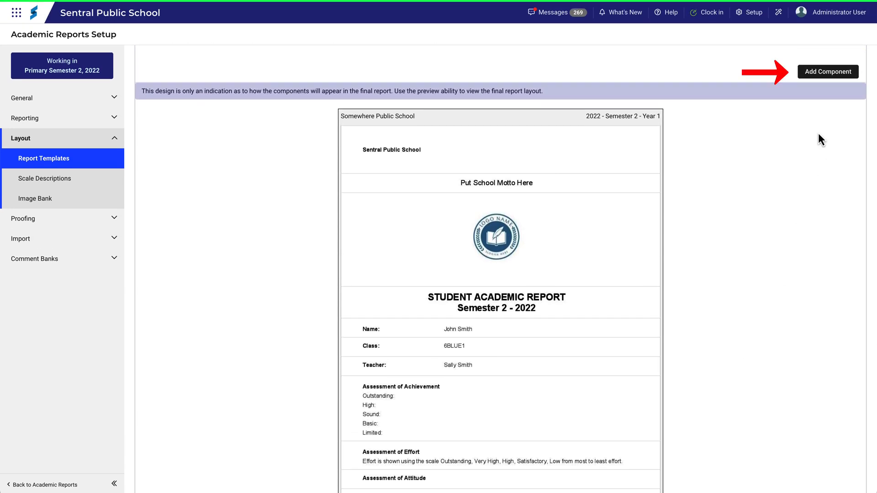
# Add a new Assessment Overview component headed Assessment of Attitude with assessment type Attitude
pyautogui.click(828, 71)
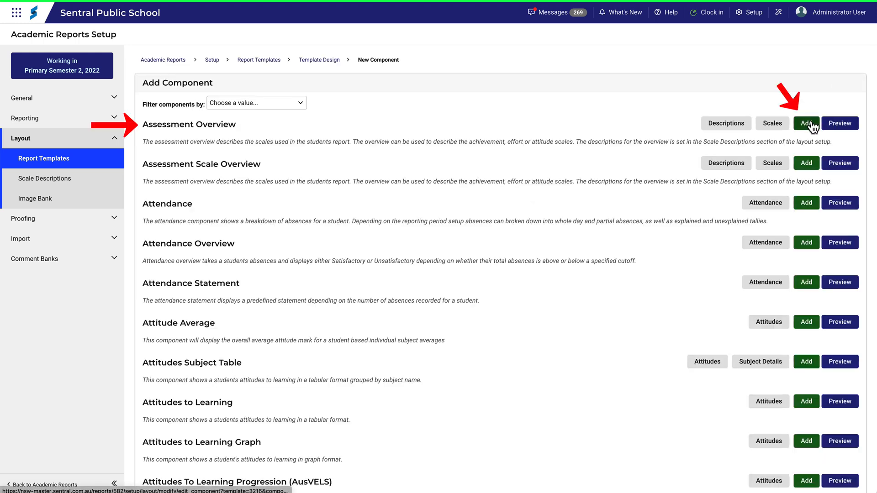
pyautogui.click(805, 124)
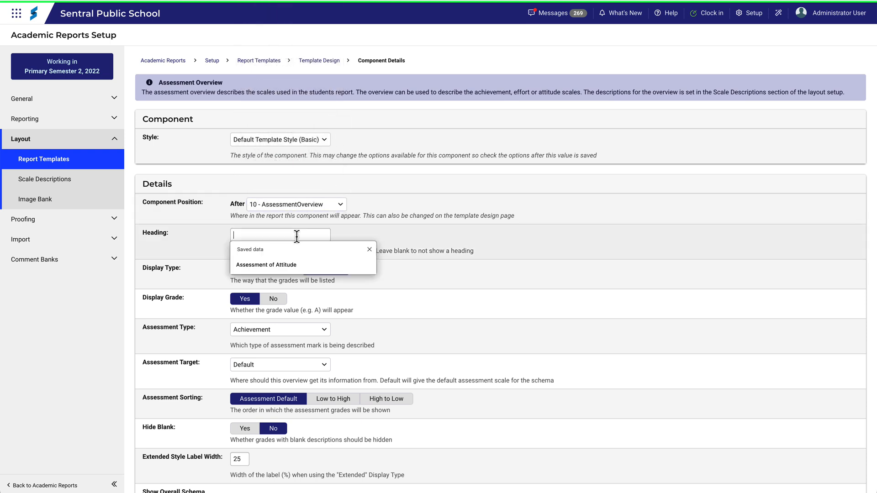
pyautogui.click(265, 265)
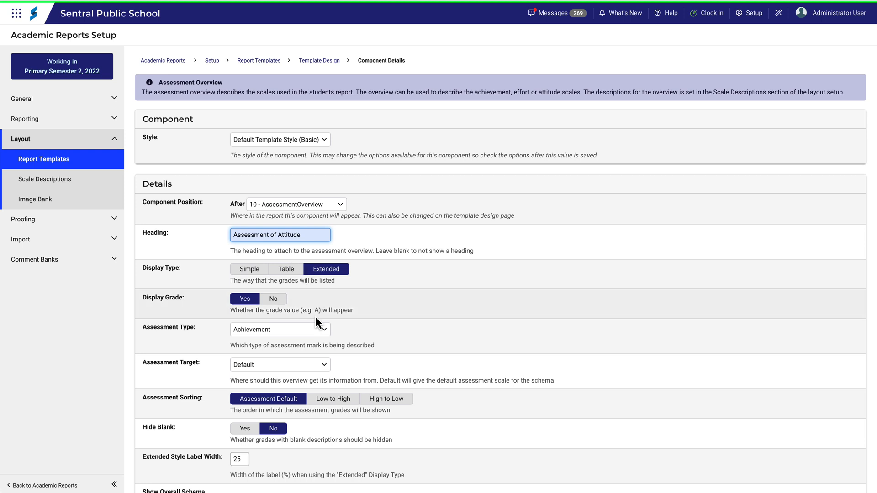
pyautogui.click(280, 329)
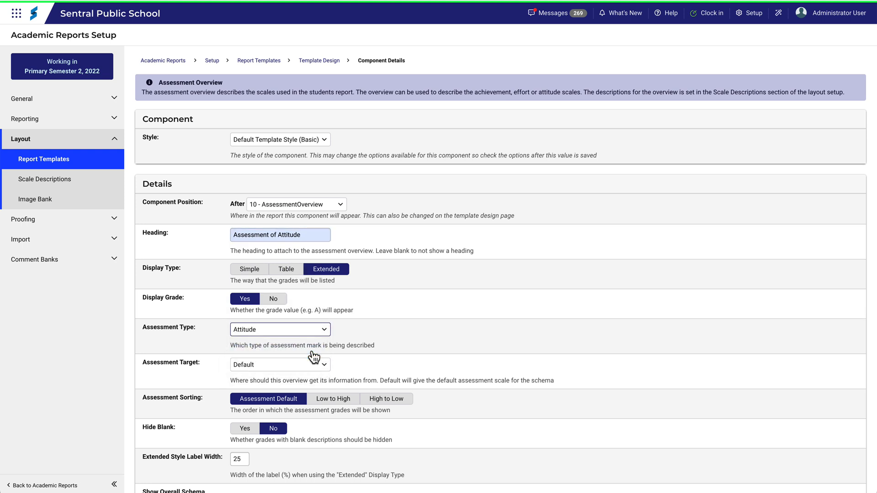
pyautogui.scroll(-3)
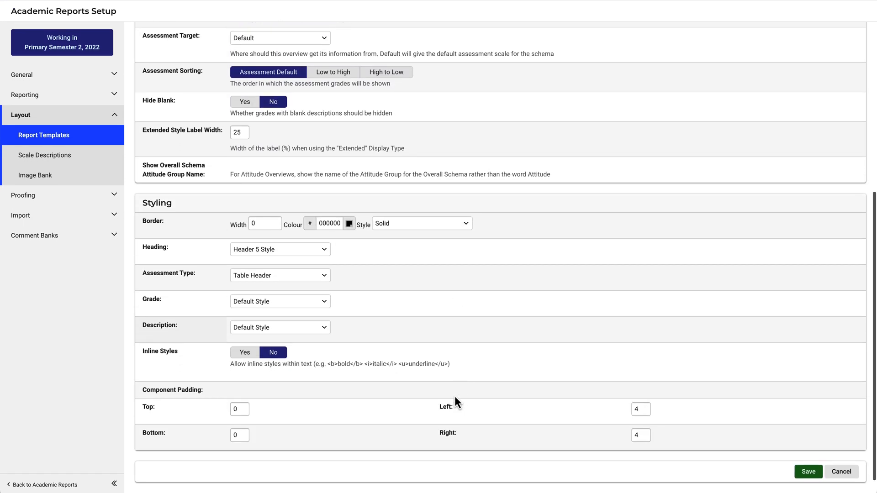